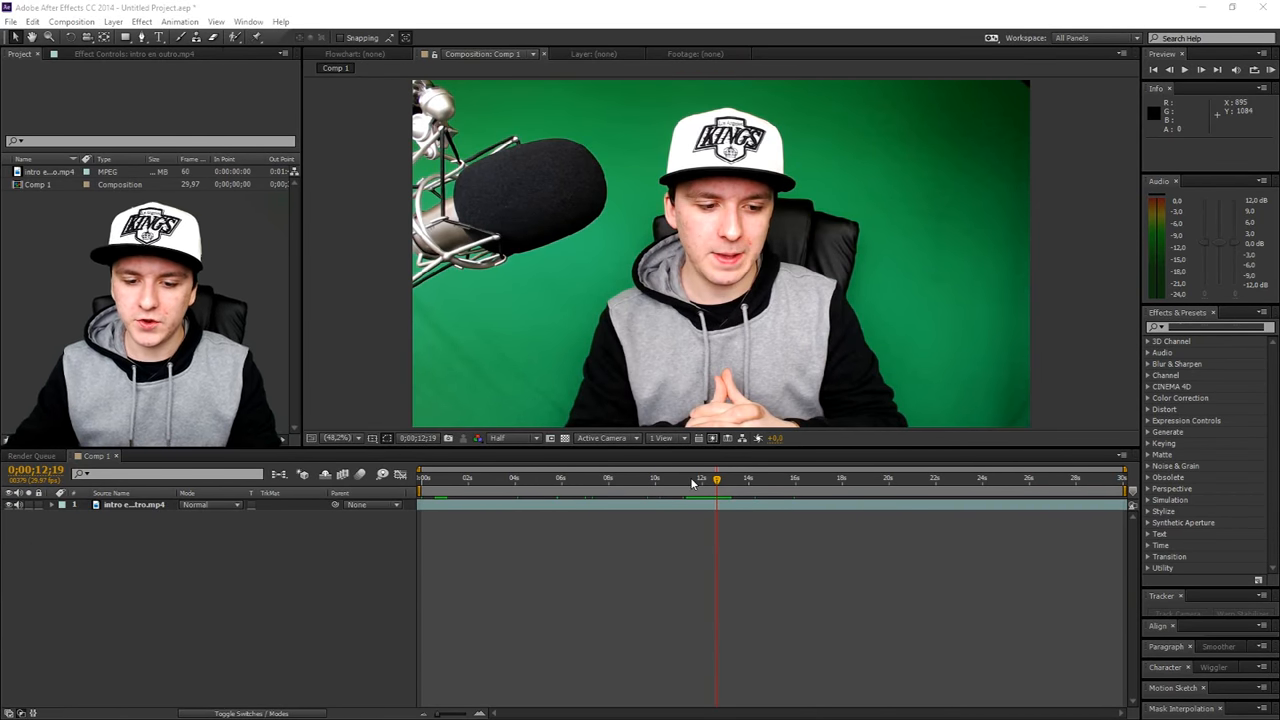
- Scrub Comp 1's frames and park the current-time indicator at about 0;00;13;04
{"action": "left_click", "coordinate": [700, 478]}
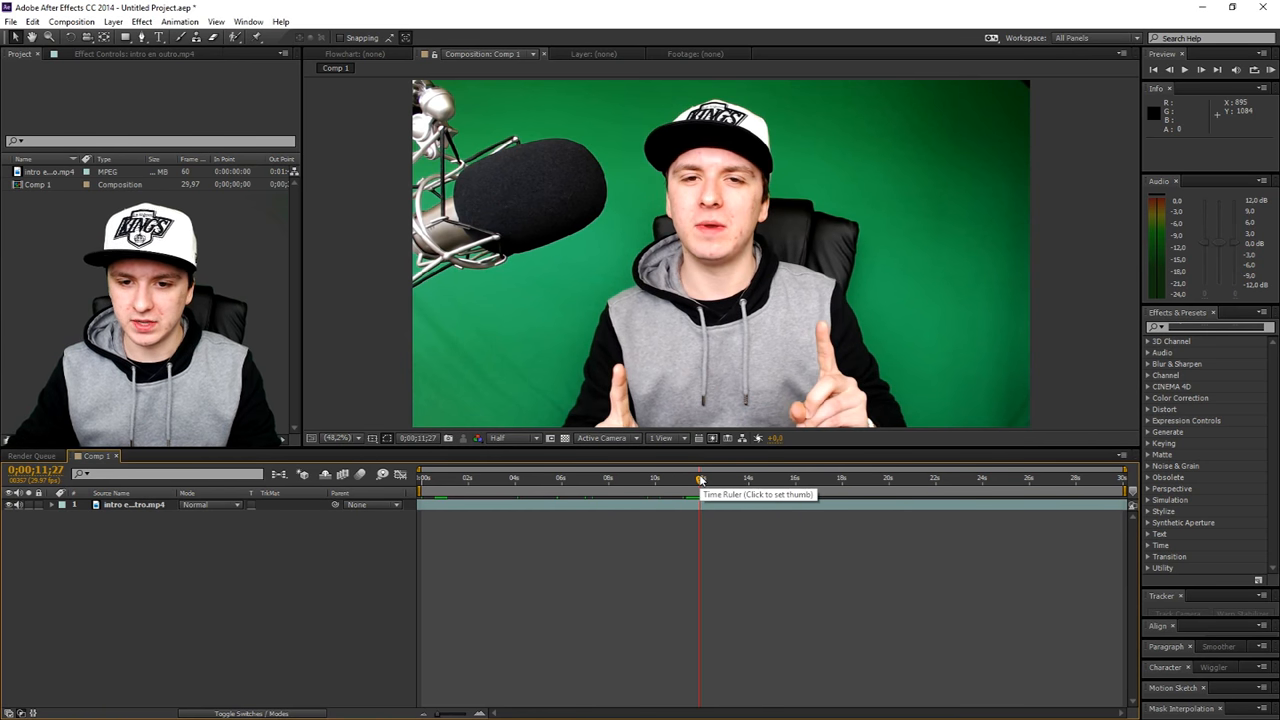
{"action": "left_click", "coordinate": [708, 478]}
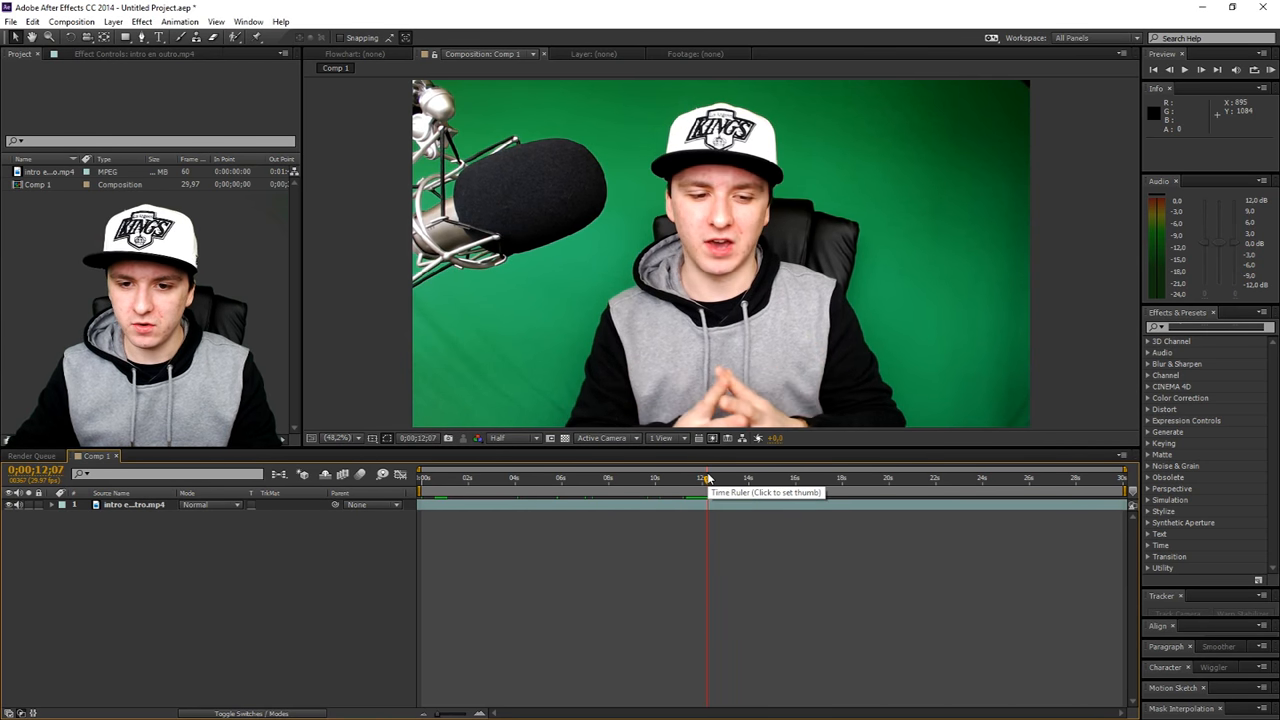
{"action": "left_click_drag", "start_coordinate": [707, 478], "coordinate": [725, 478]}
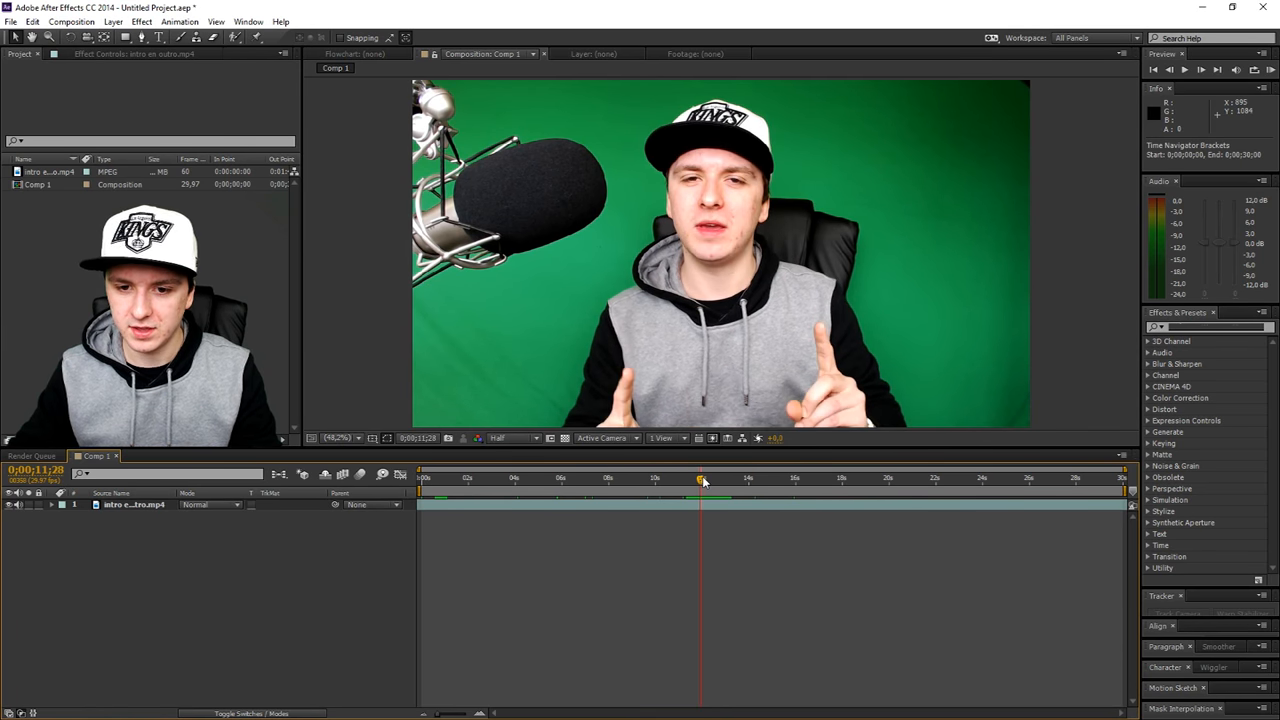
{"action": "left_click_drag", "start_coordinate": [700, 478], "coordinate": [707, 478]}
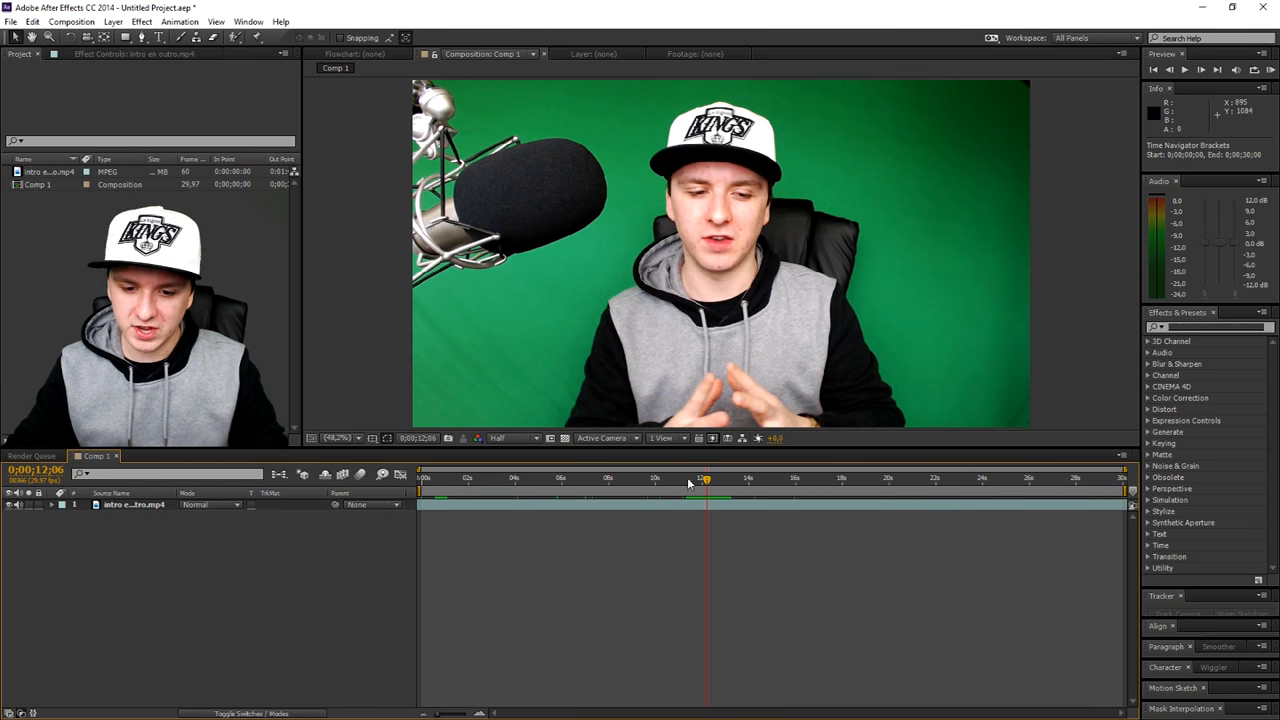
{"action": "left_click", "coordinate": [478, 478]}
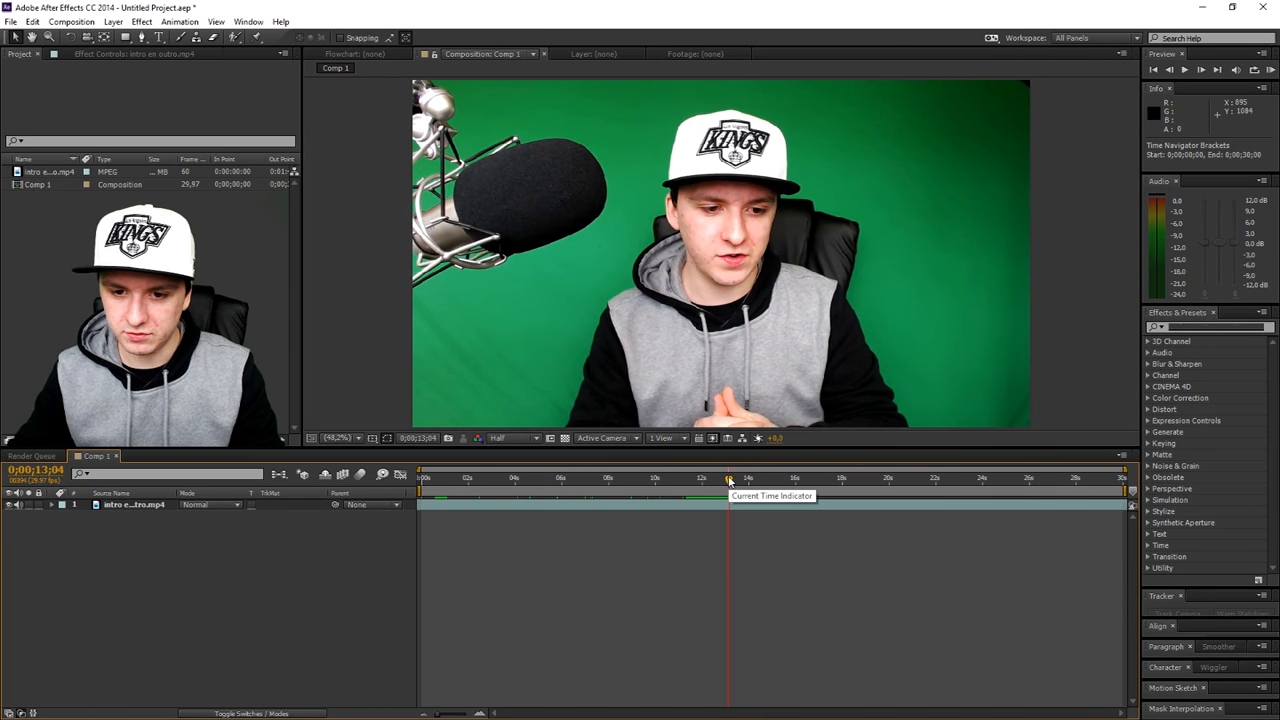
{"action": "left_click", "coordinate": [497, 477]}
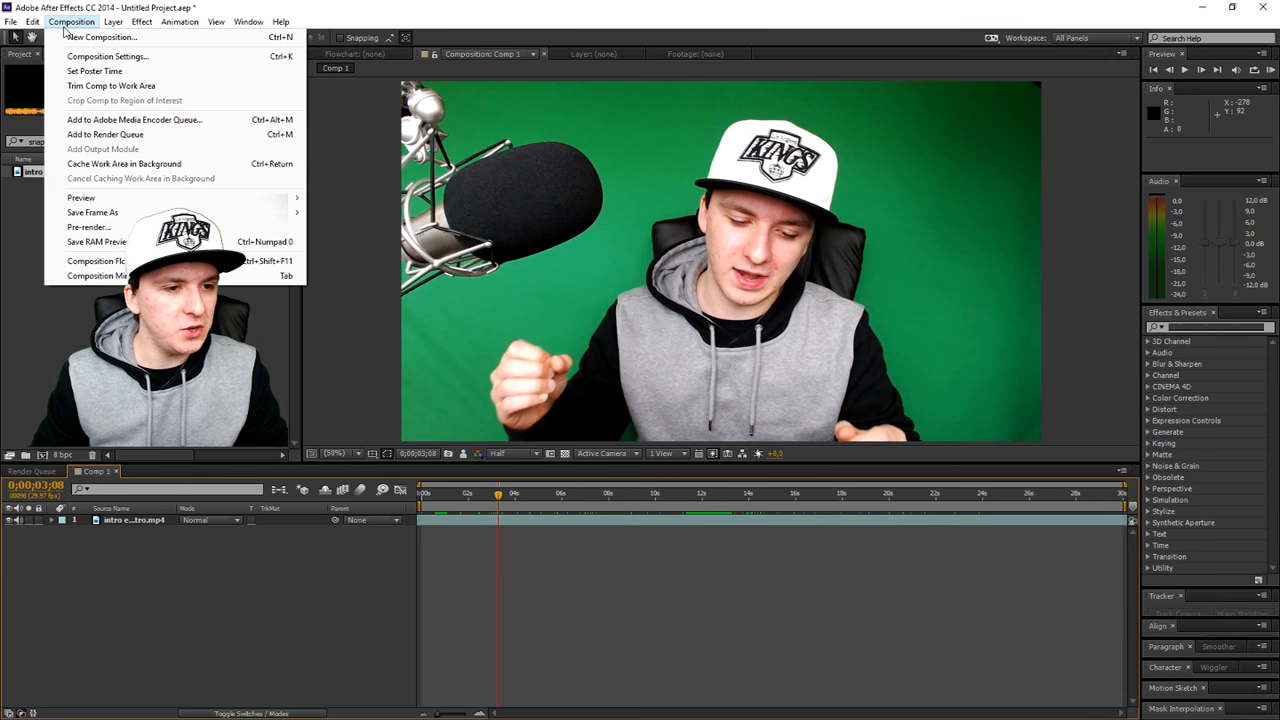
{"action": "mouse_move", "coordinate": [123, 120]}
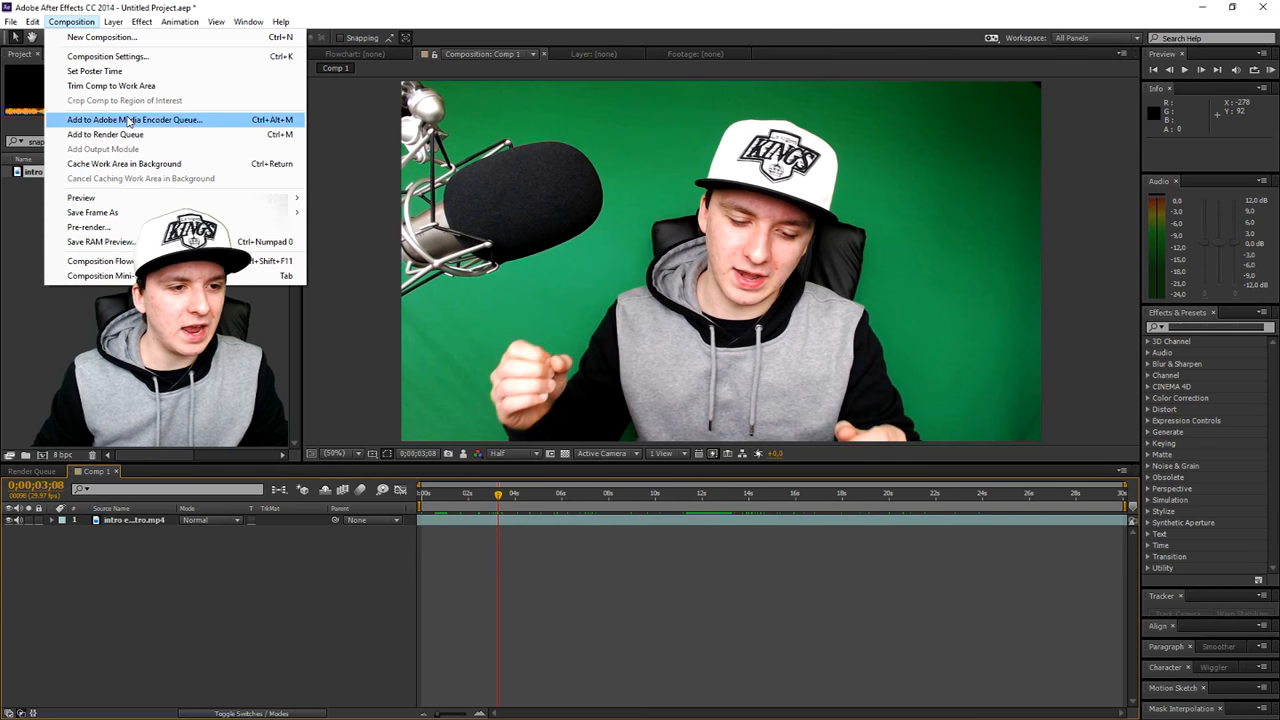
{"action": "mouse_move", "coordinate": [110, 139]}
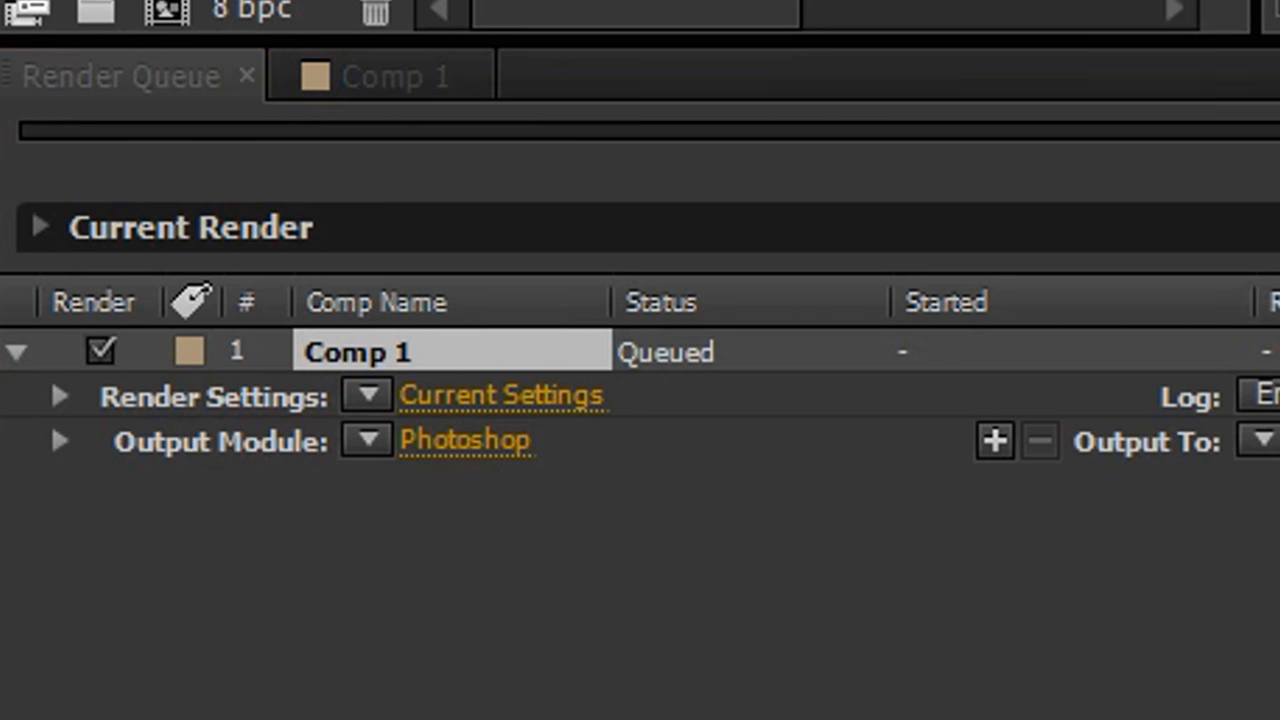
- Set the queued frame's render settings to Best quality and Full resolution
{"action": "left_click", "coordinate": [504, 395]}
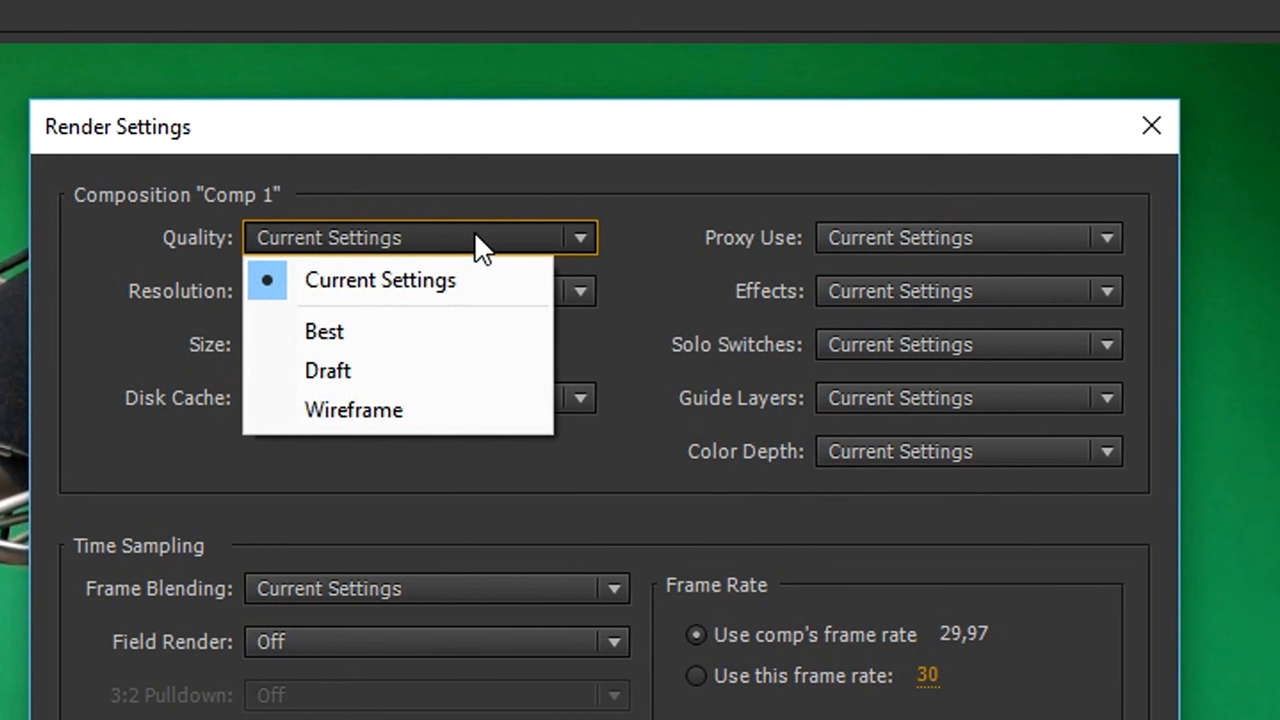
{"action": "left_click", "coordinate": [324, 331]}
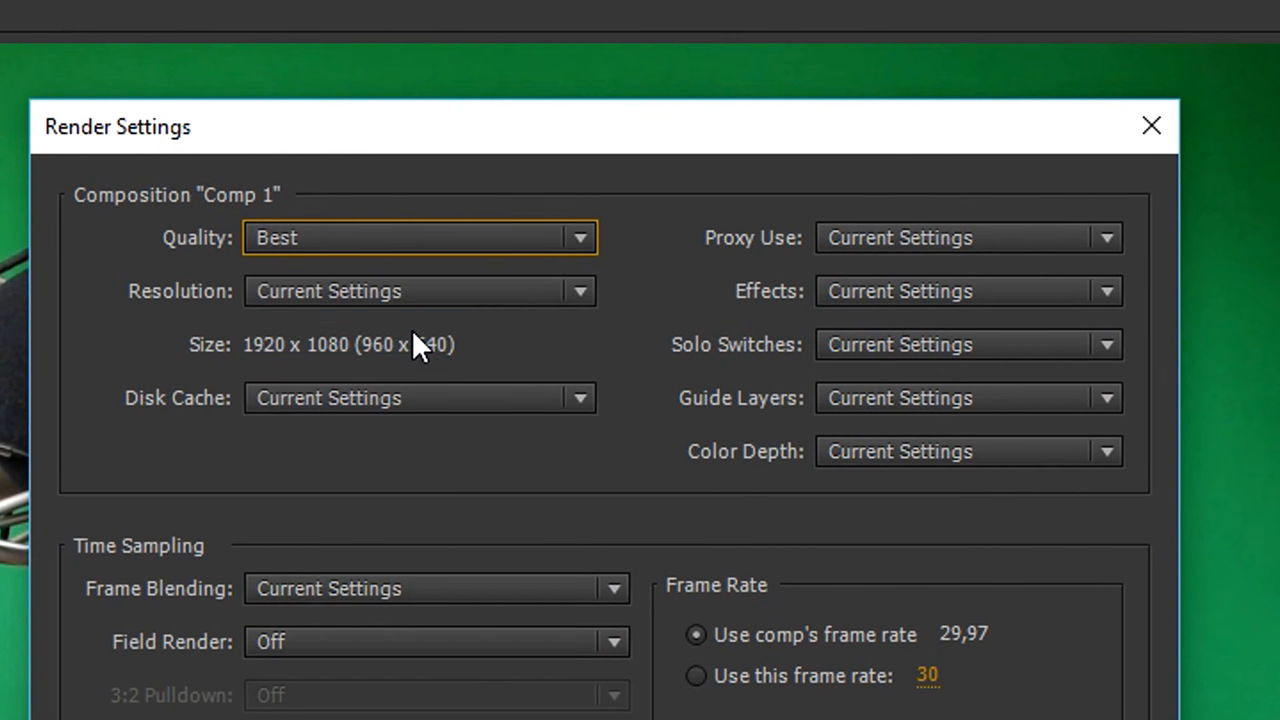
{"action": "left_click", "coordinate": [419, 291]}
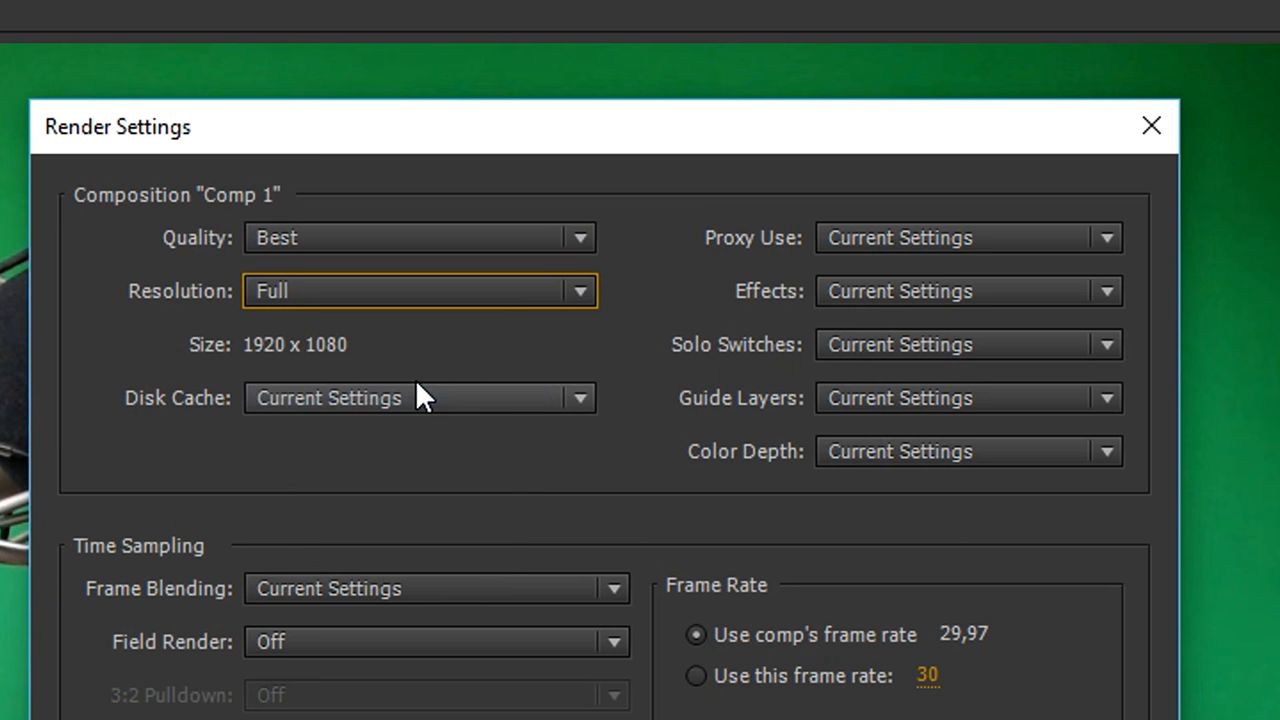
{"action": "mouse_move", "coordinate": [405, 447]}
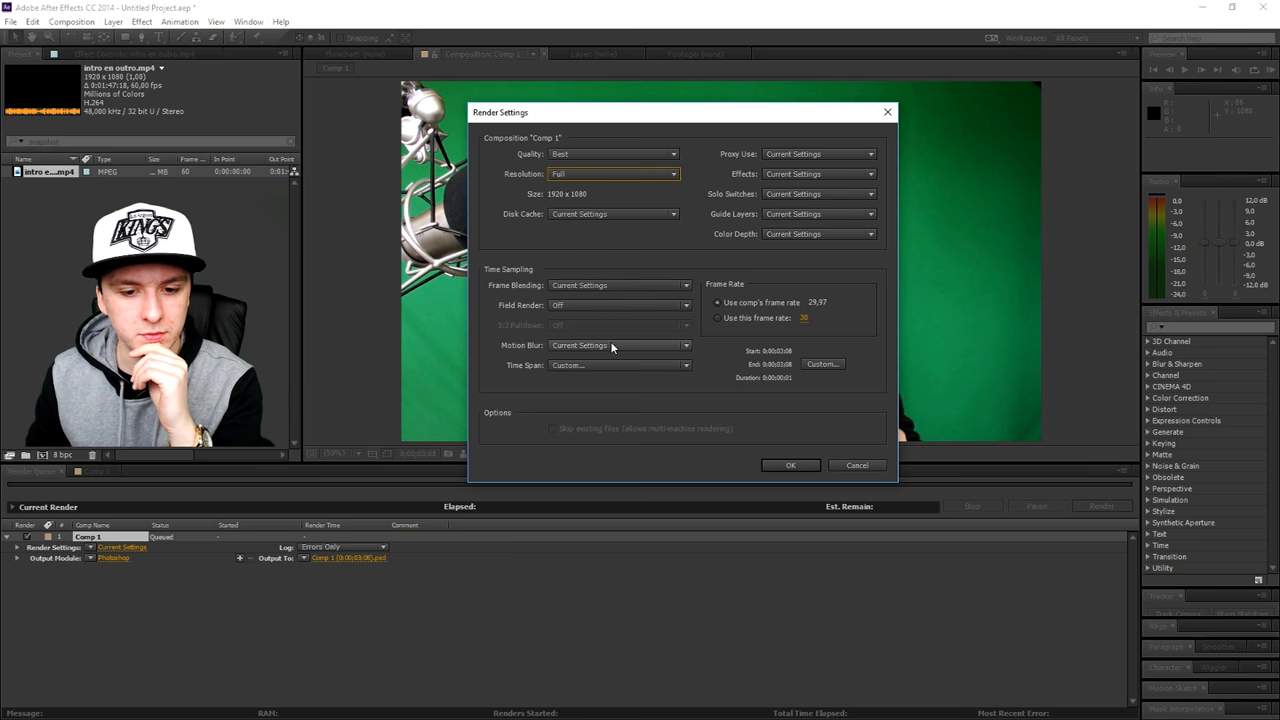
{"action": "mouse_move", "coordinate": [605, 384]}
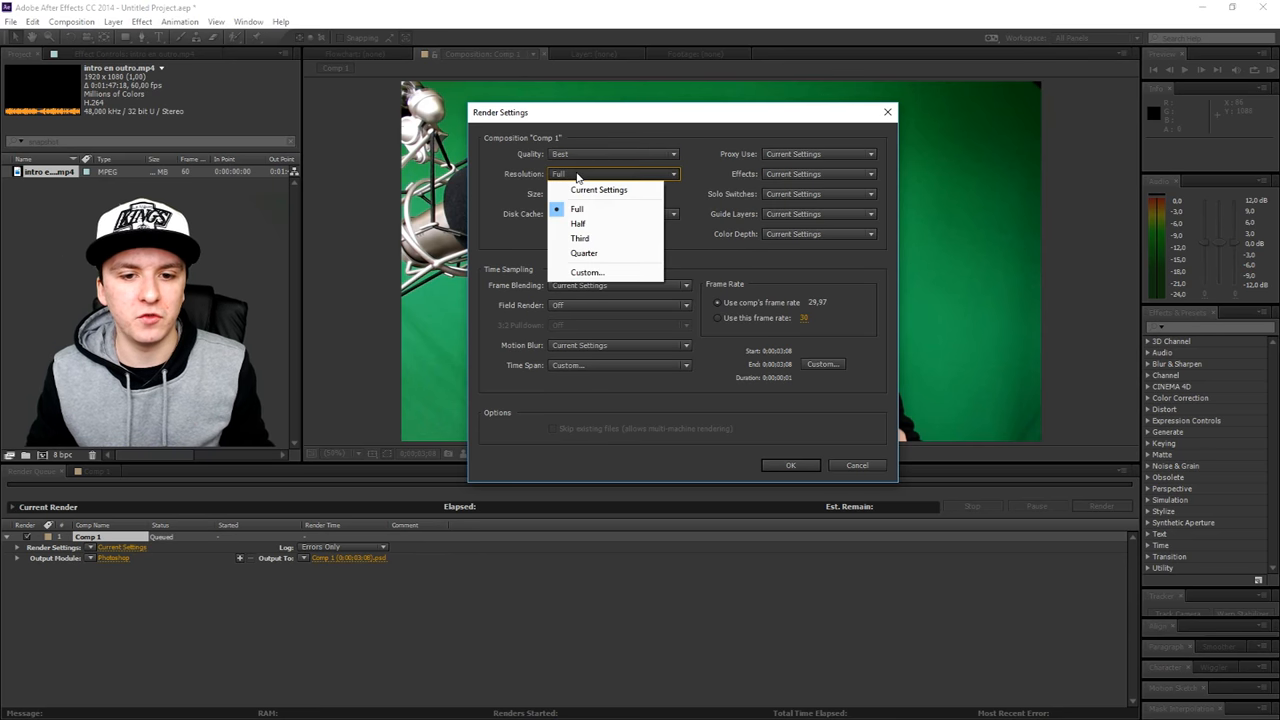
{"action": "left_click", "coordinate": [577, 223]}
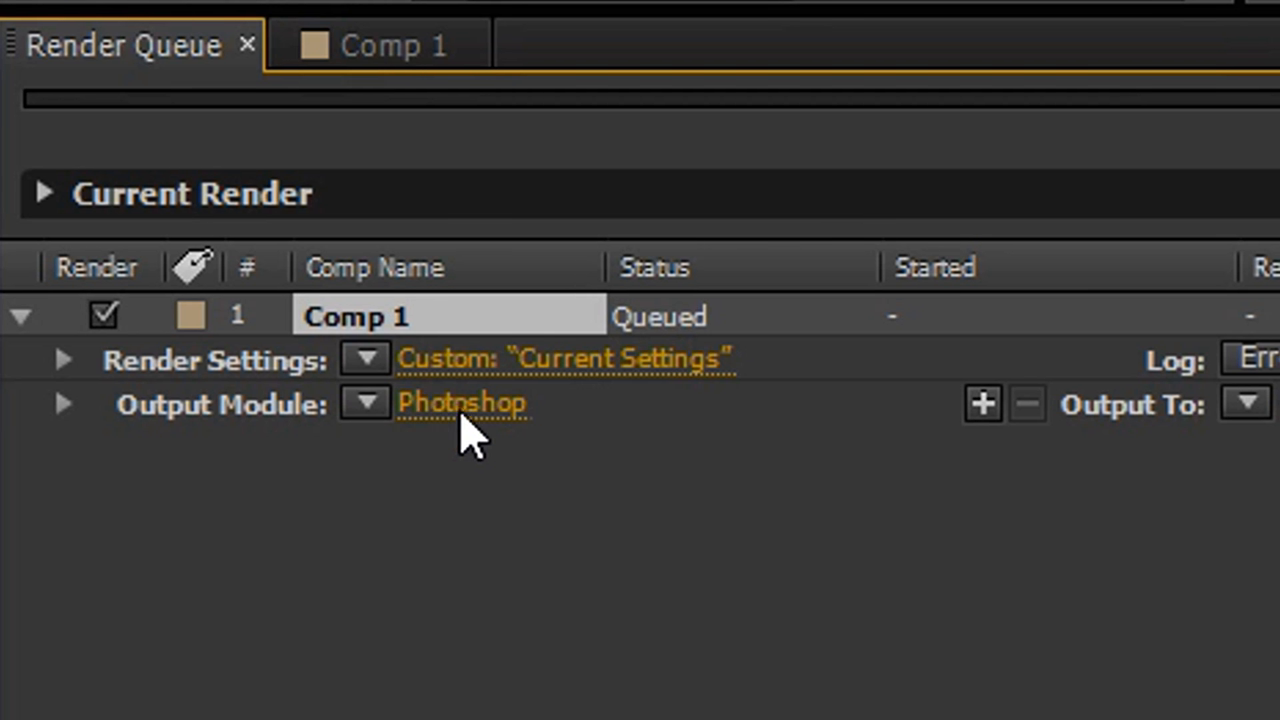
- Change the output format to JPEG Sequence with Maximum JPEG quality
{"action": "left_click", "coordinate": [457, 403]}
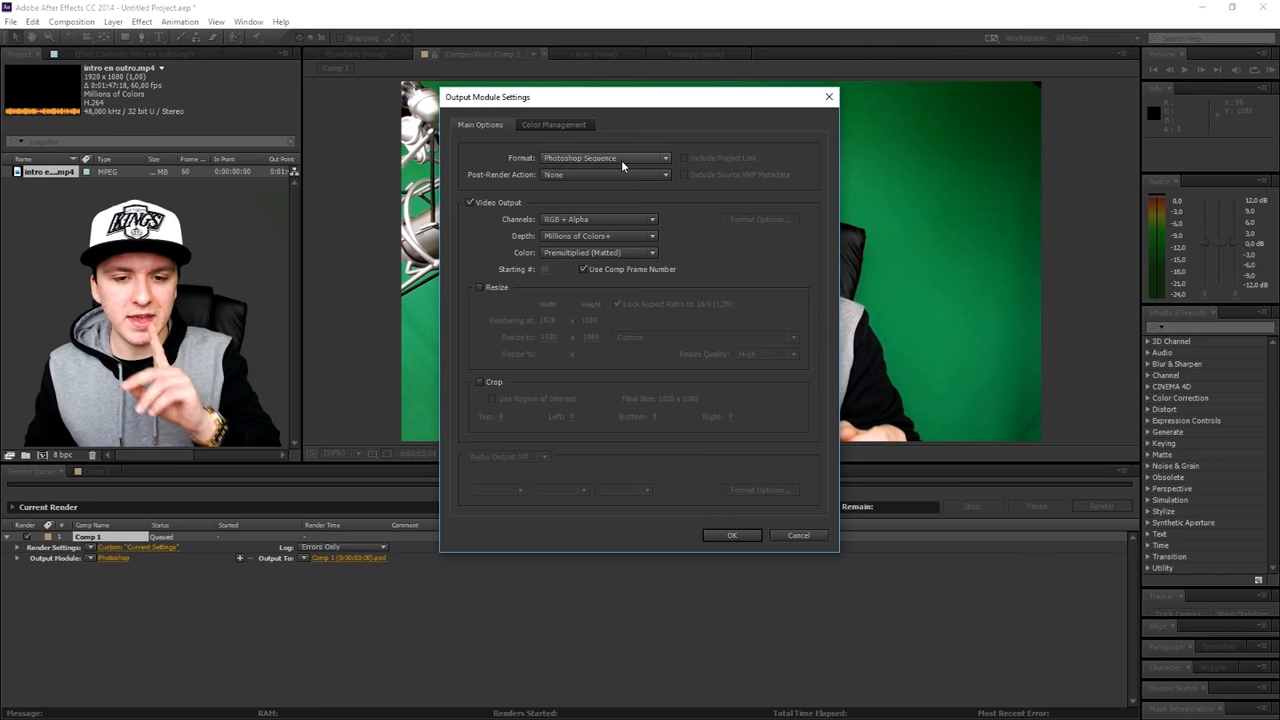
{"action": "left_click", "coordinate": [605, 158]}
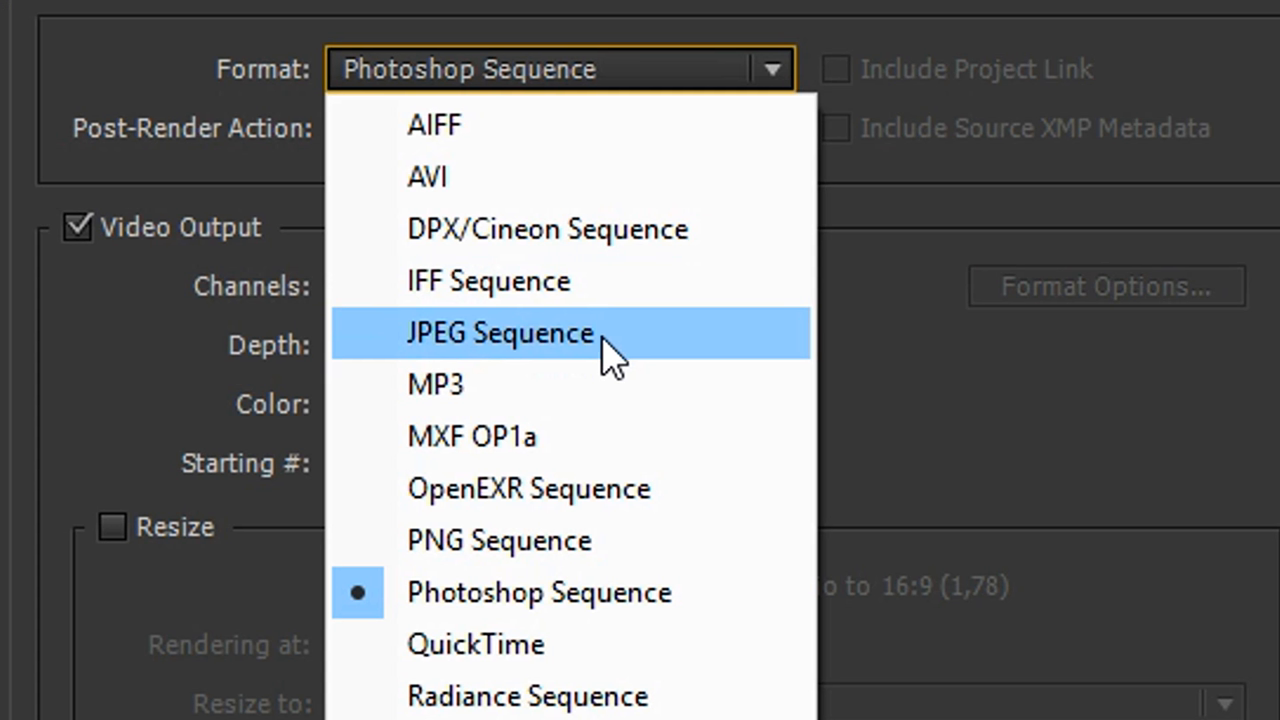
{"action": "left_click", "coordinate": [500, 333]}
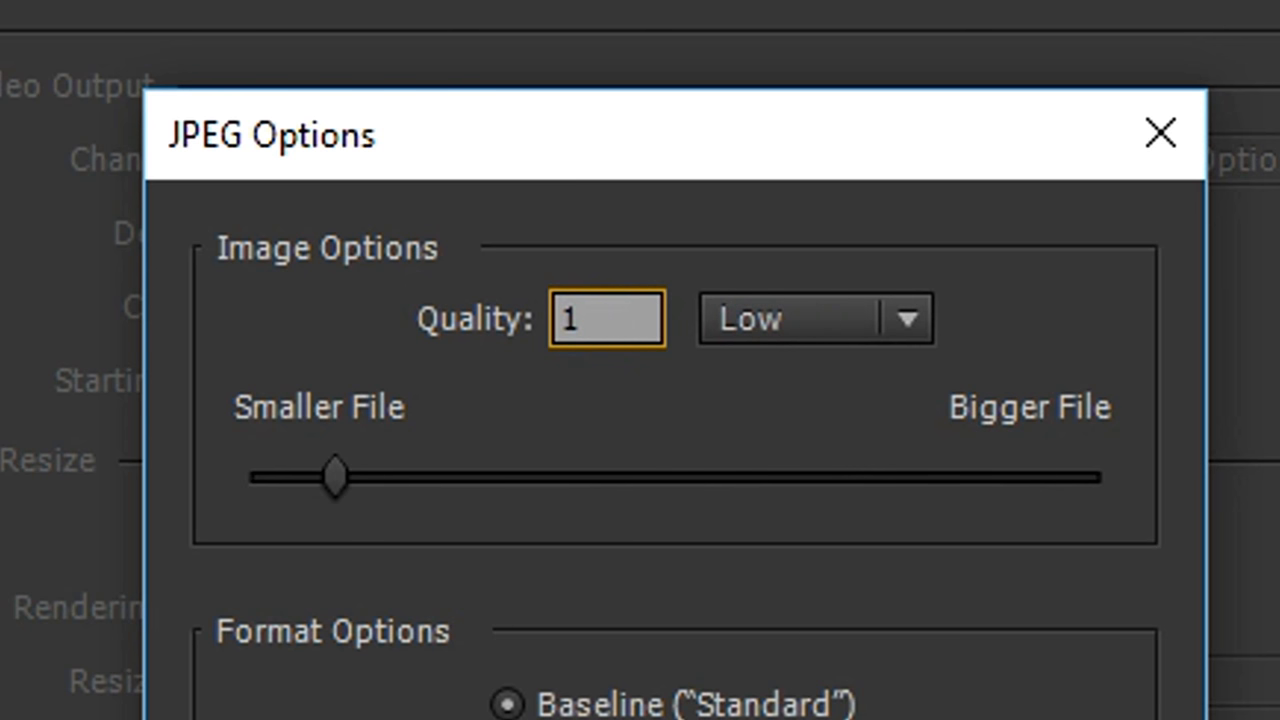
{"action": "left_click_drag", "start_coordinate": [335, 476], "coordinate": [1095, 476]}
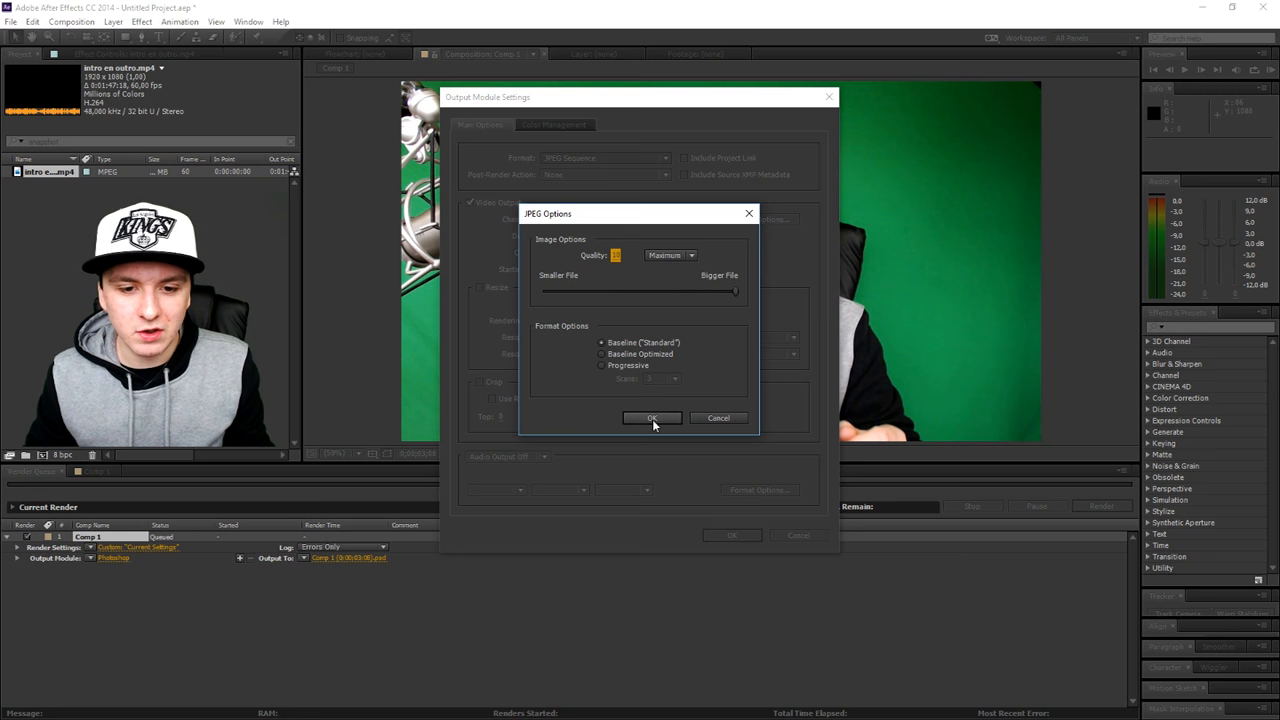
{"action": "left_click", "coordinate": [651, 418]}
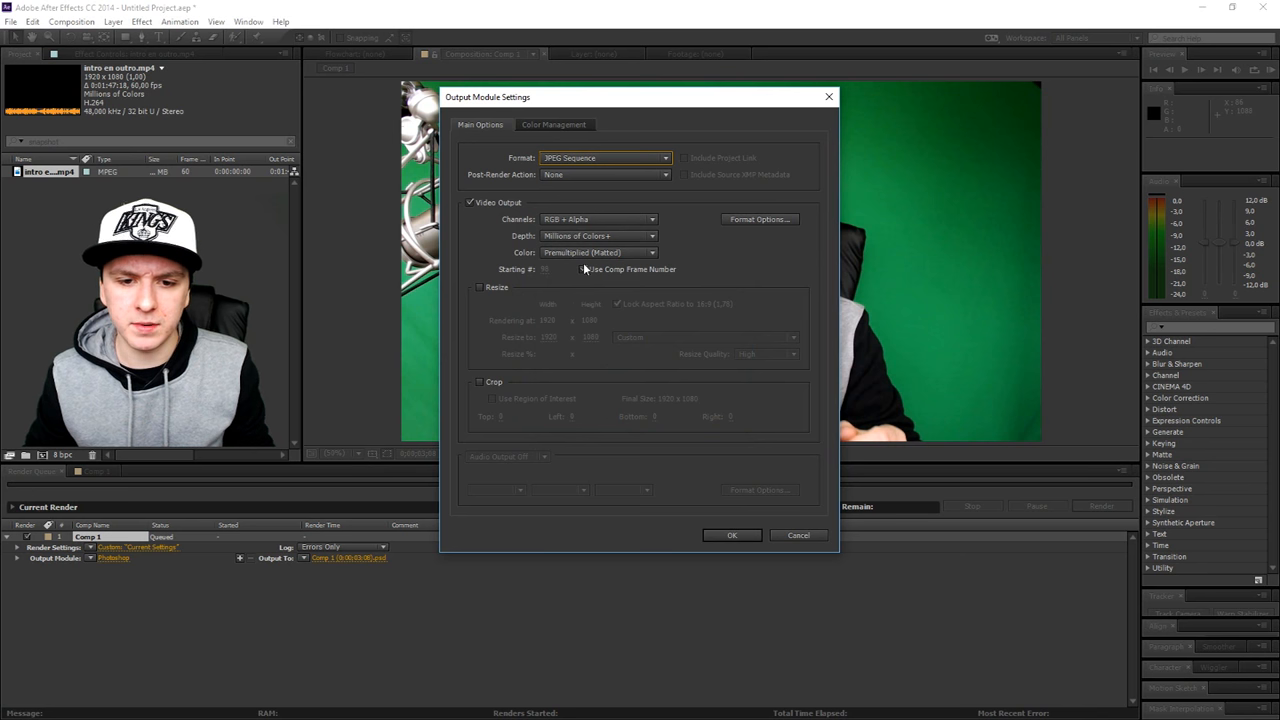
- Use comp frame numbers, keep JPEG Sequence and Post-Render Action None, and confirm
{"action": "left_click", "coordinate": [583, 269]}
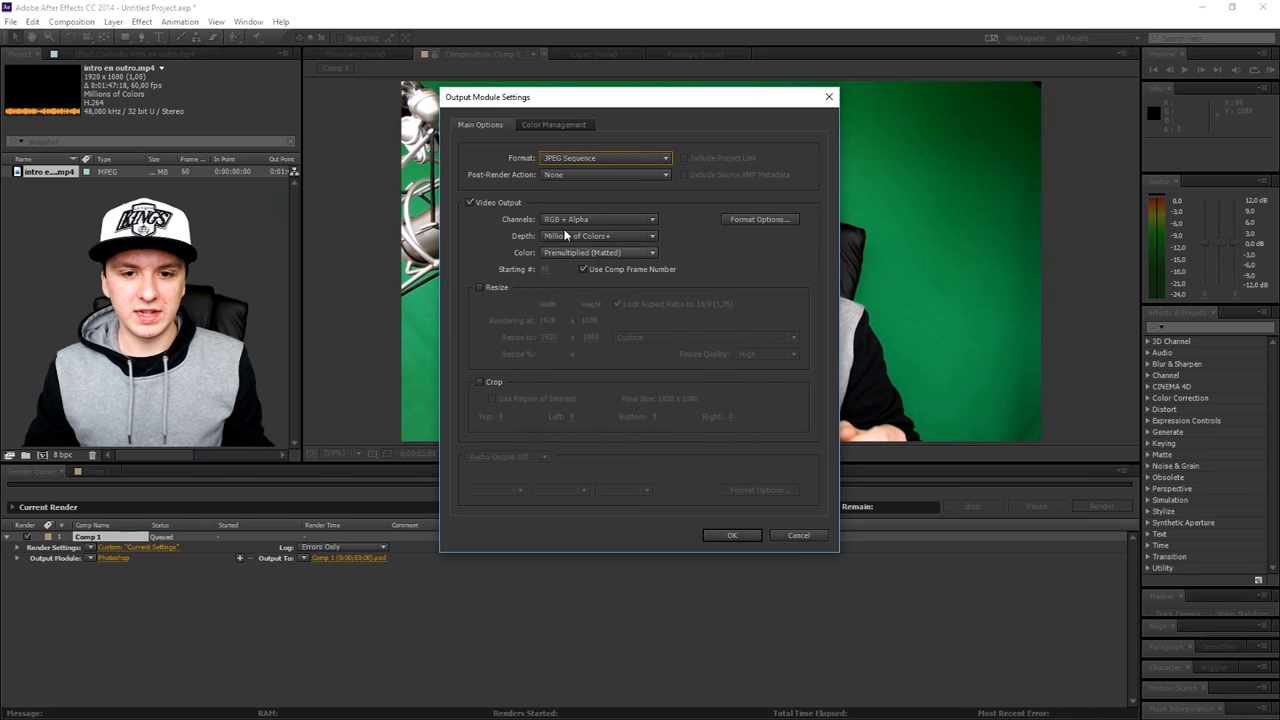
{"action": "left_click", "coordinate": [555, 124]}
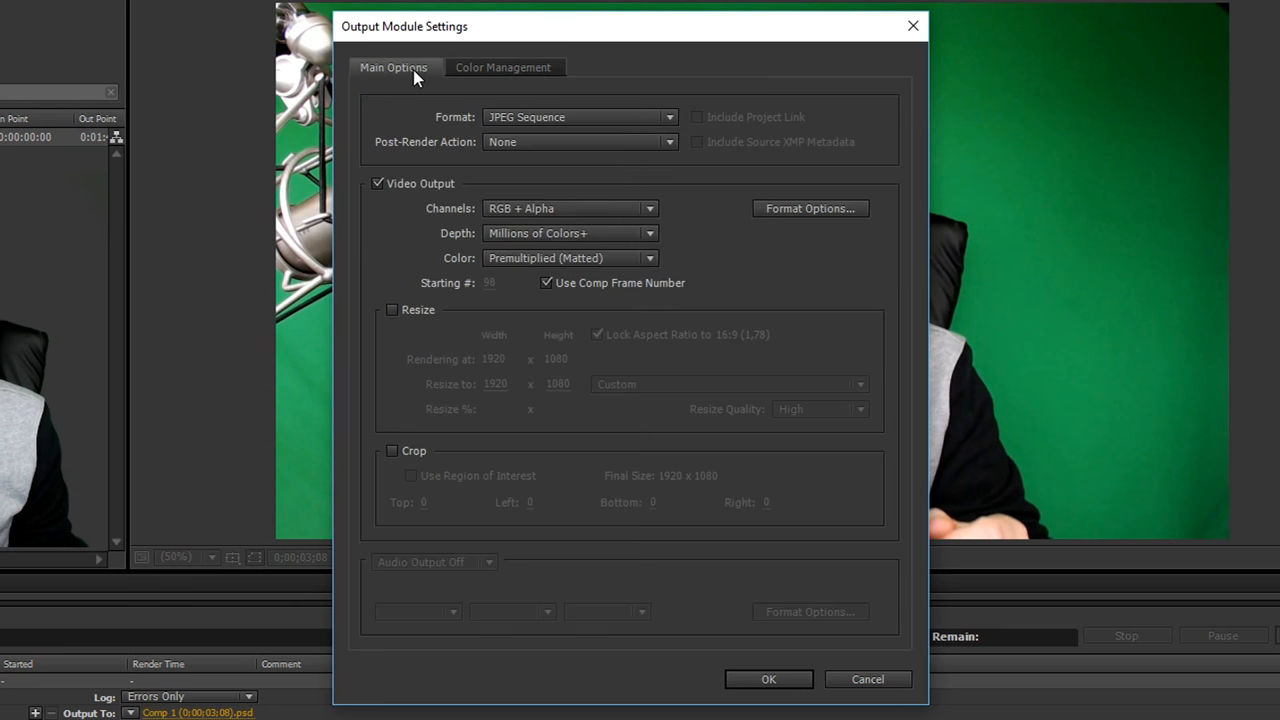
{"action": "left_click", "coordinate": [580, 117]}
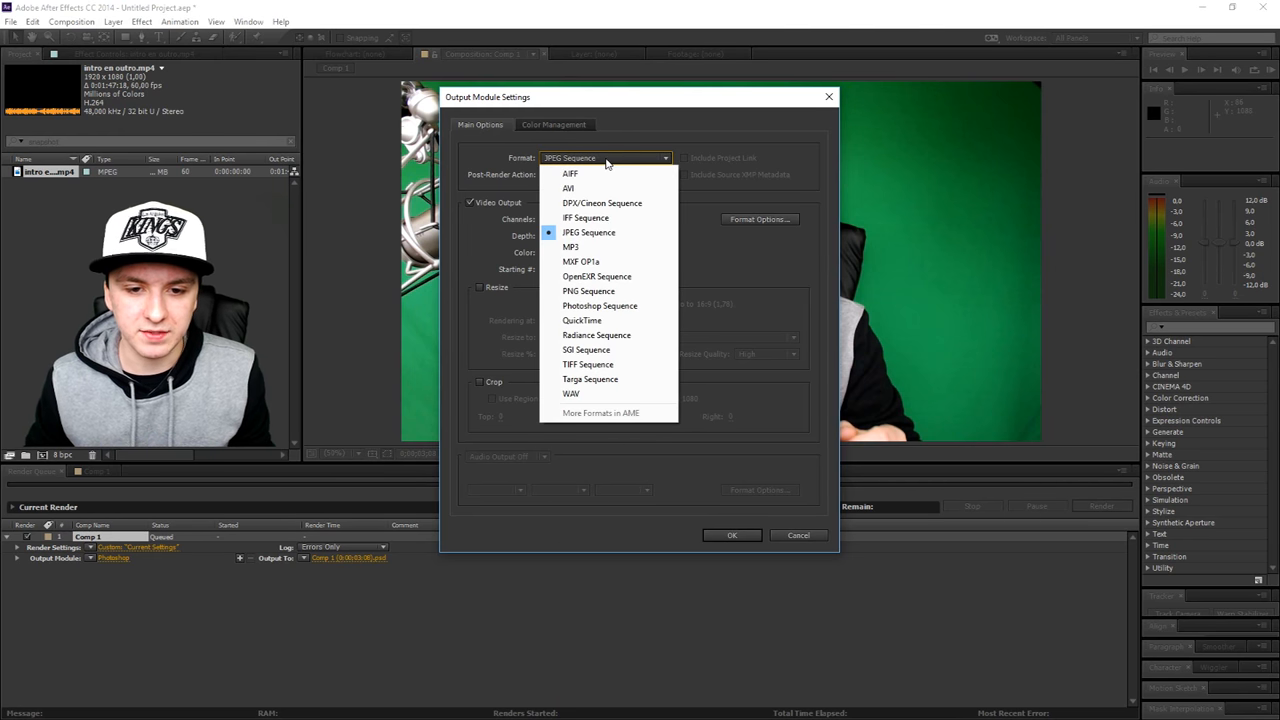
{"action": "left_click", "coordinate": [588, 232]}
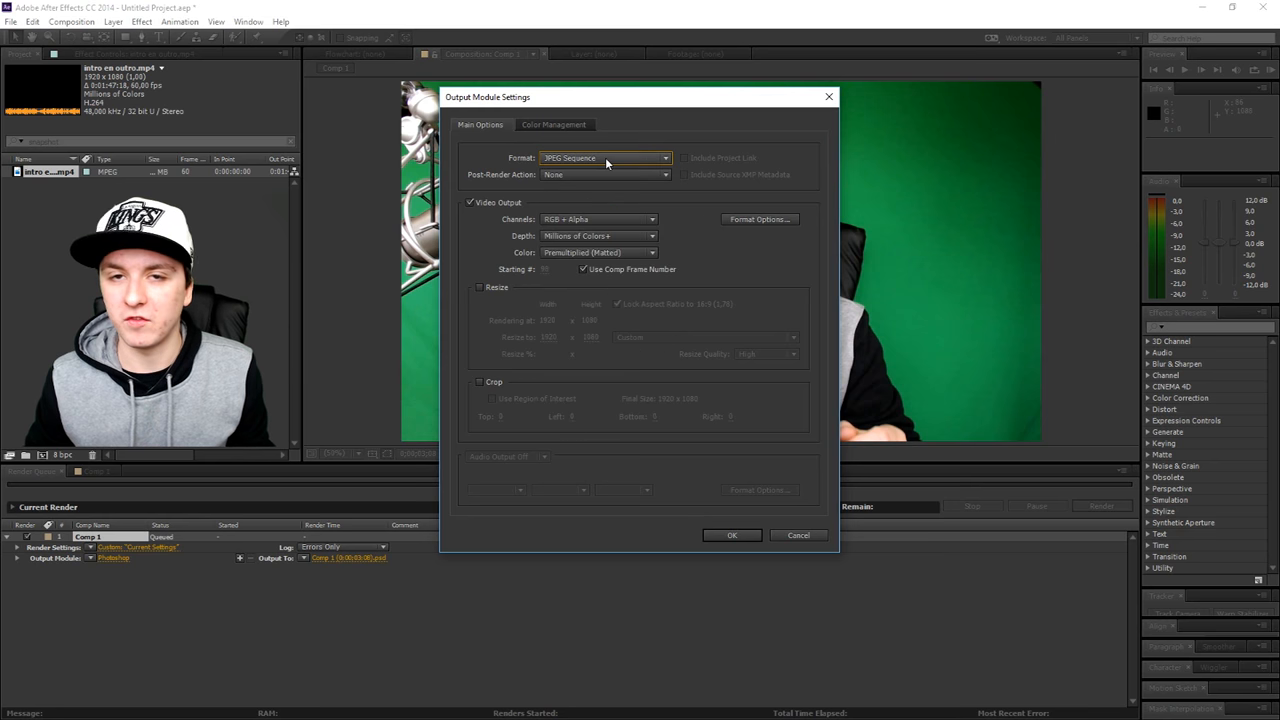
{"action": "left_click", "coordinate": [604, 174]}
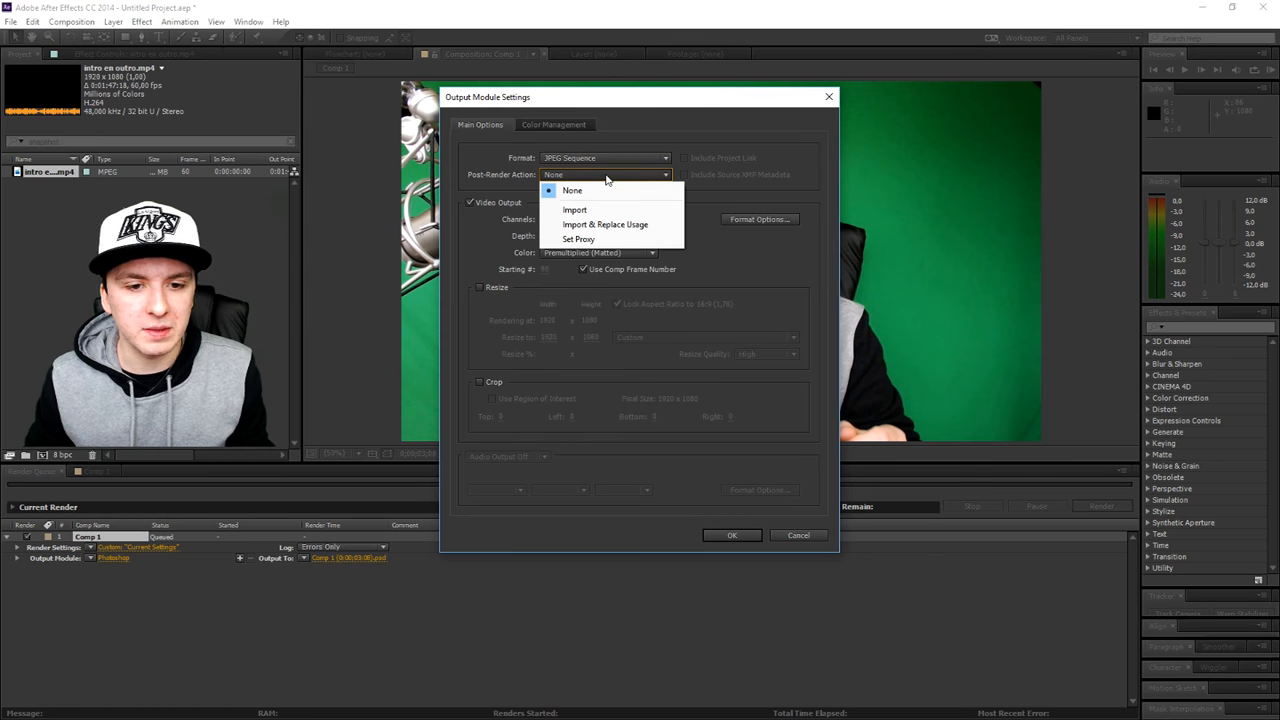
{"action": "left_click", "coordinate": [572, 190]}
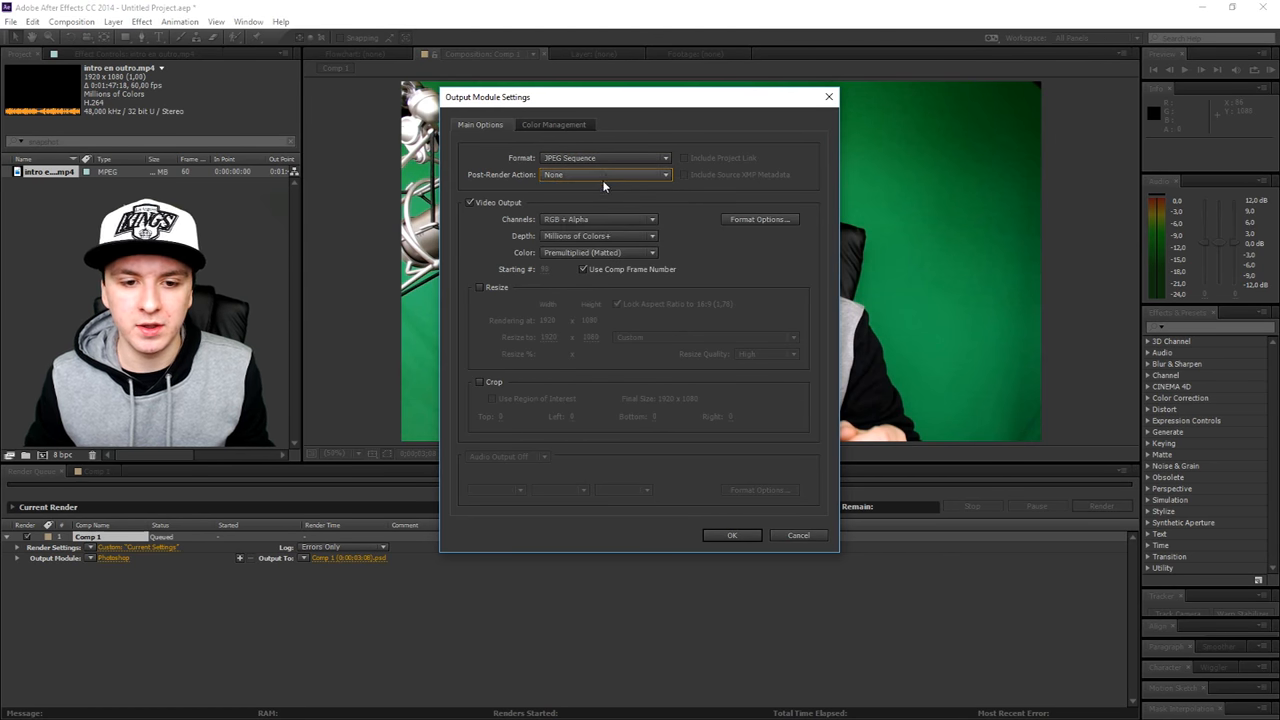
{"action": "left_click", "coordinate": [732, 535]}
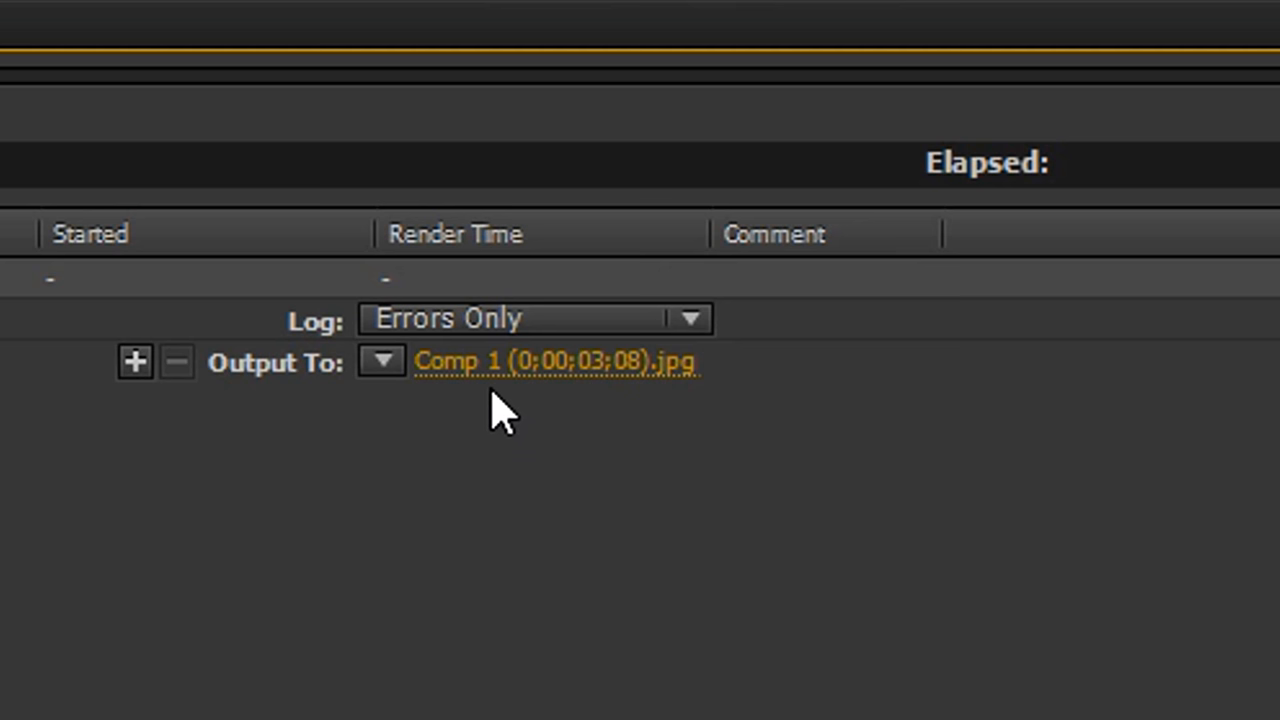
- Save output to the Desktop as 'After Effects snapshot' and render the frame
{"action": "left_click", "coordinate": [557, 364]}
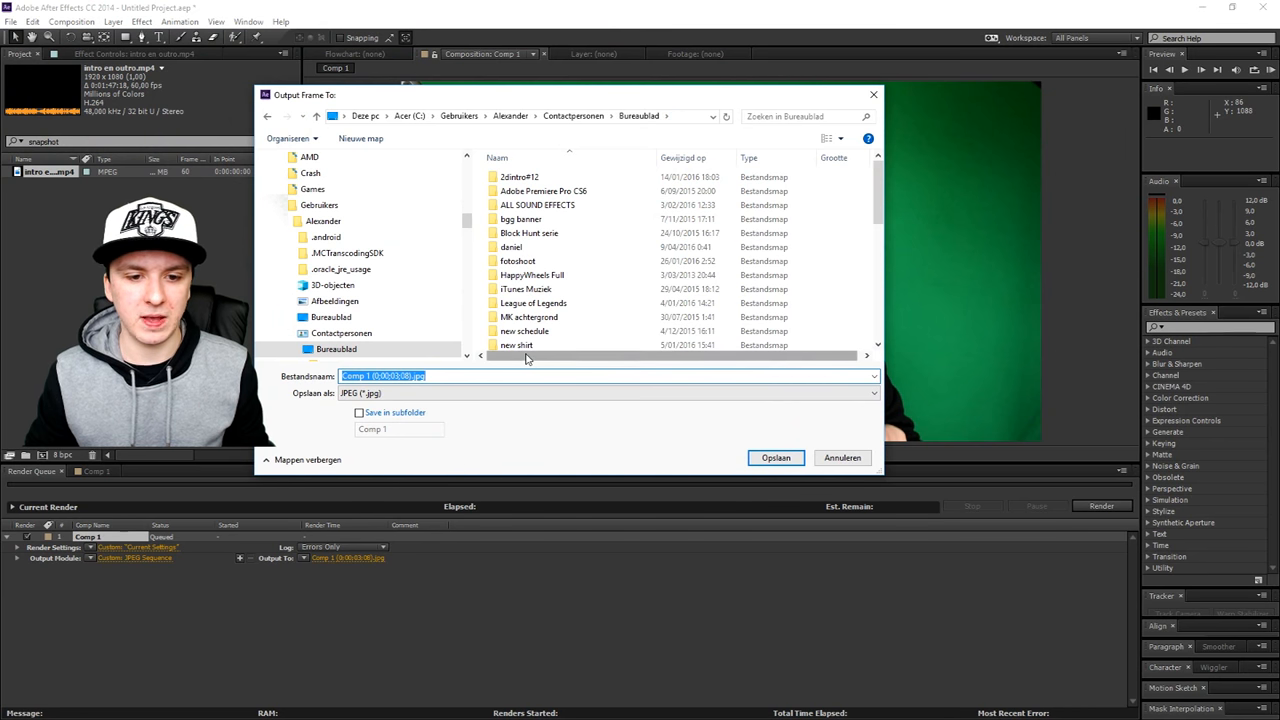
{"action": "type", "text": "After Effects snapsho"}
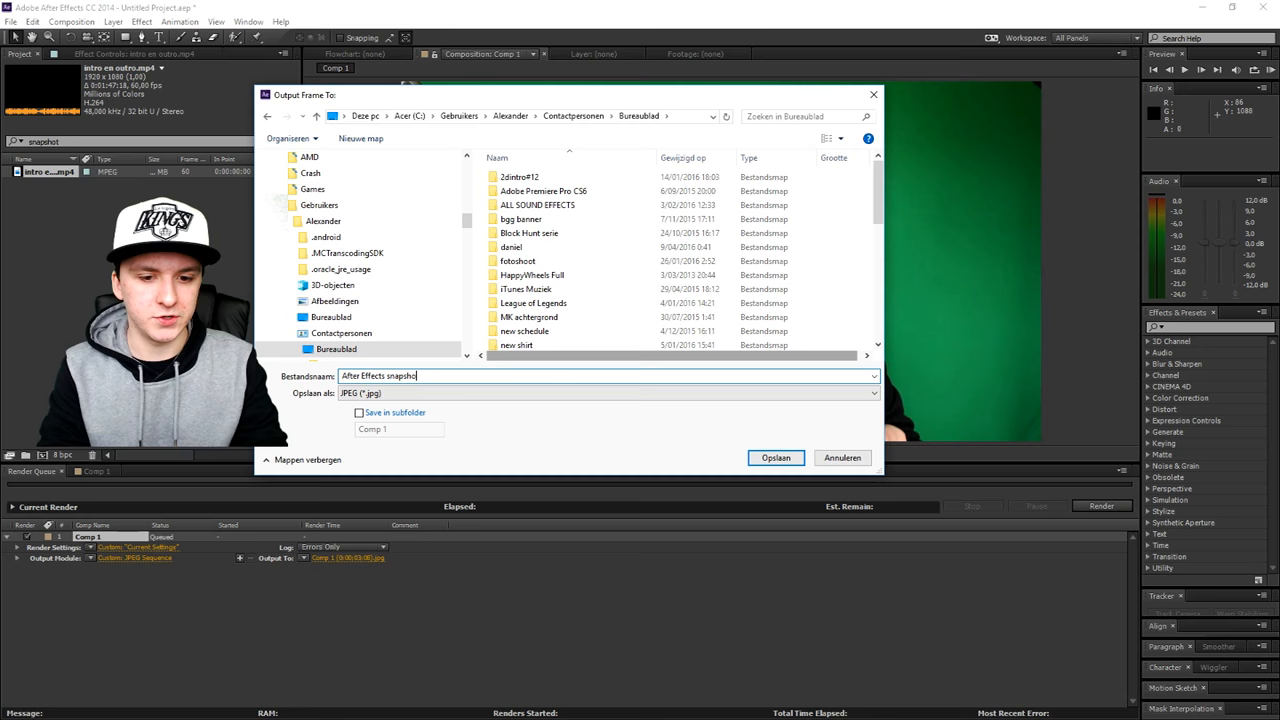
{"action": "left_click", "coordinate": [776, 457]}
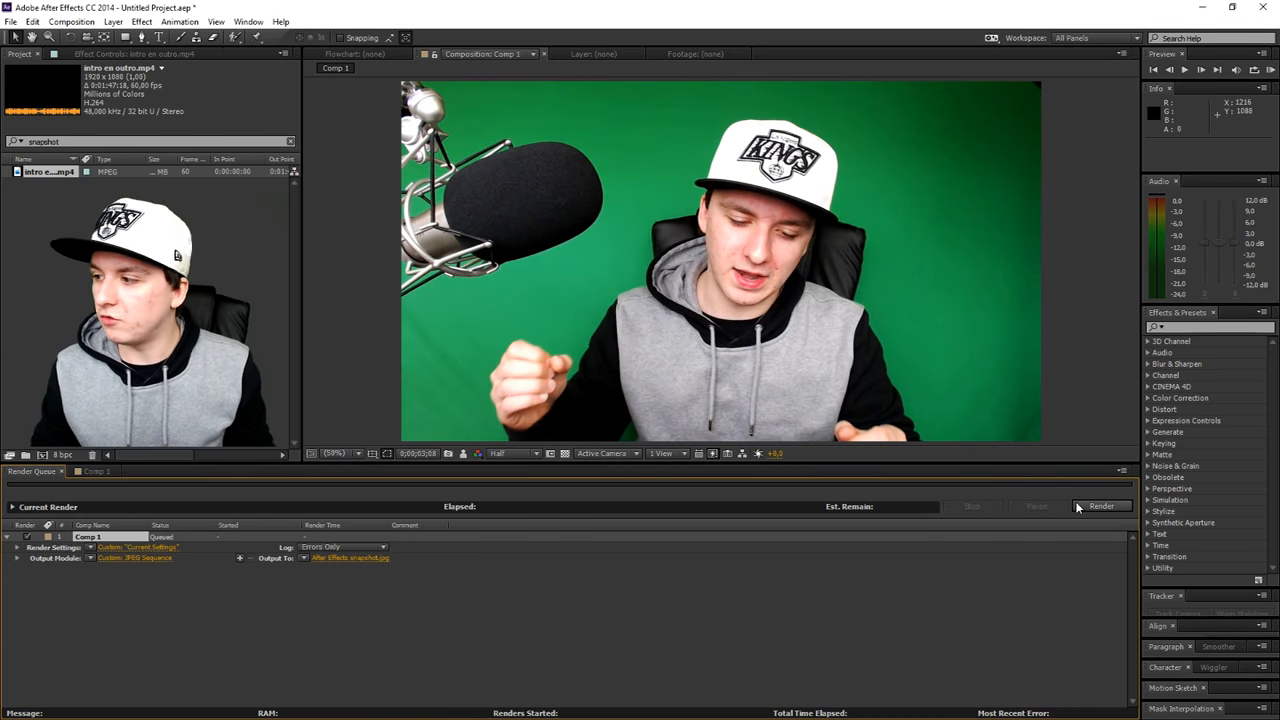
{"action": "left_click", "coordinate": [1101, 506]}
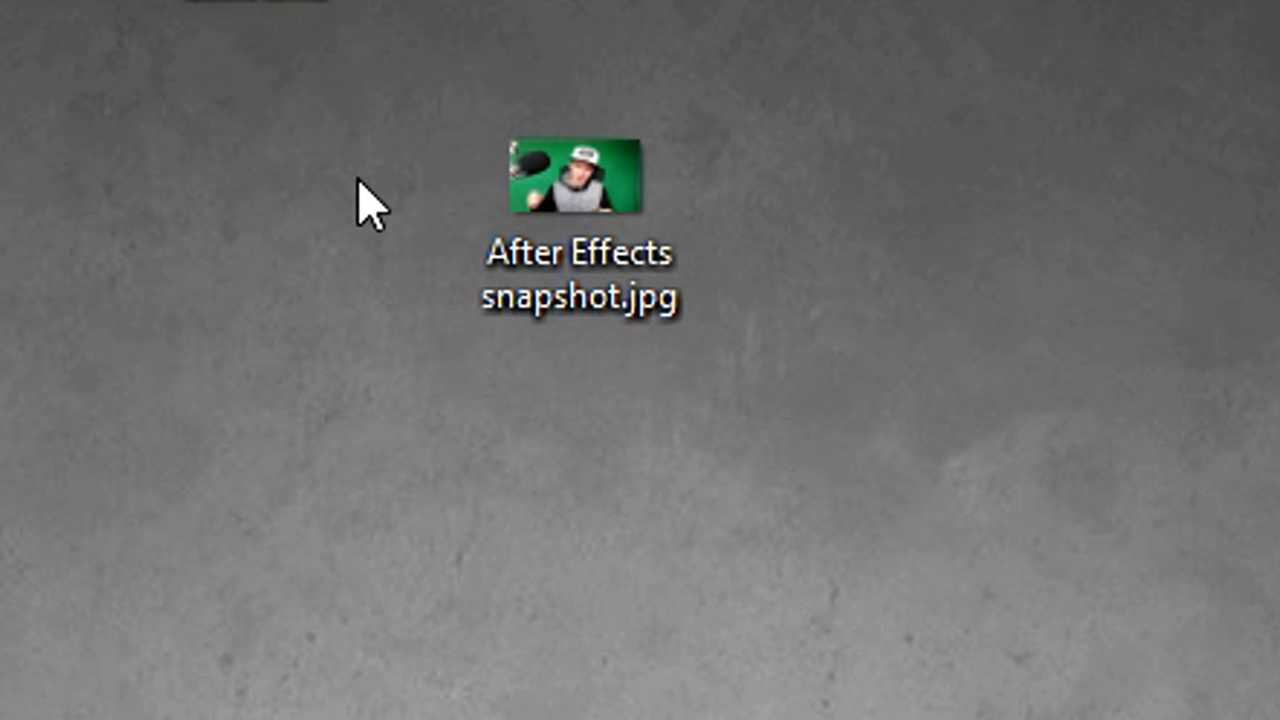
- Import After Effects snapshot.jpg from the desktop into the project, then return to Comp 1
{"action": "left_click", "coordinate": [578, 255]}
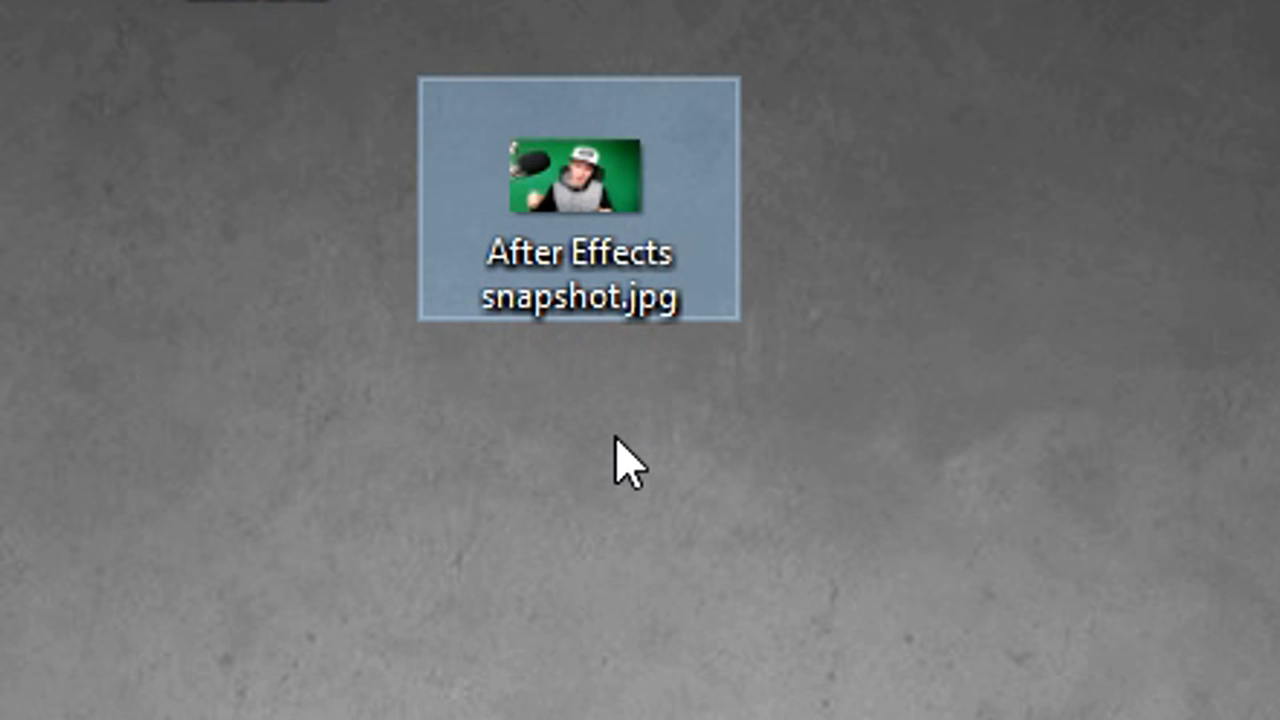
{"action": "left_click", "coordinate": [135, 385]}
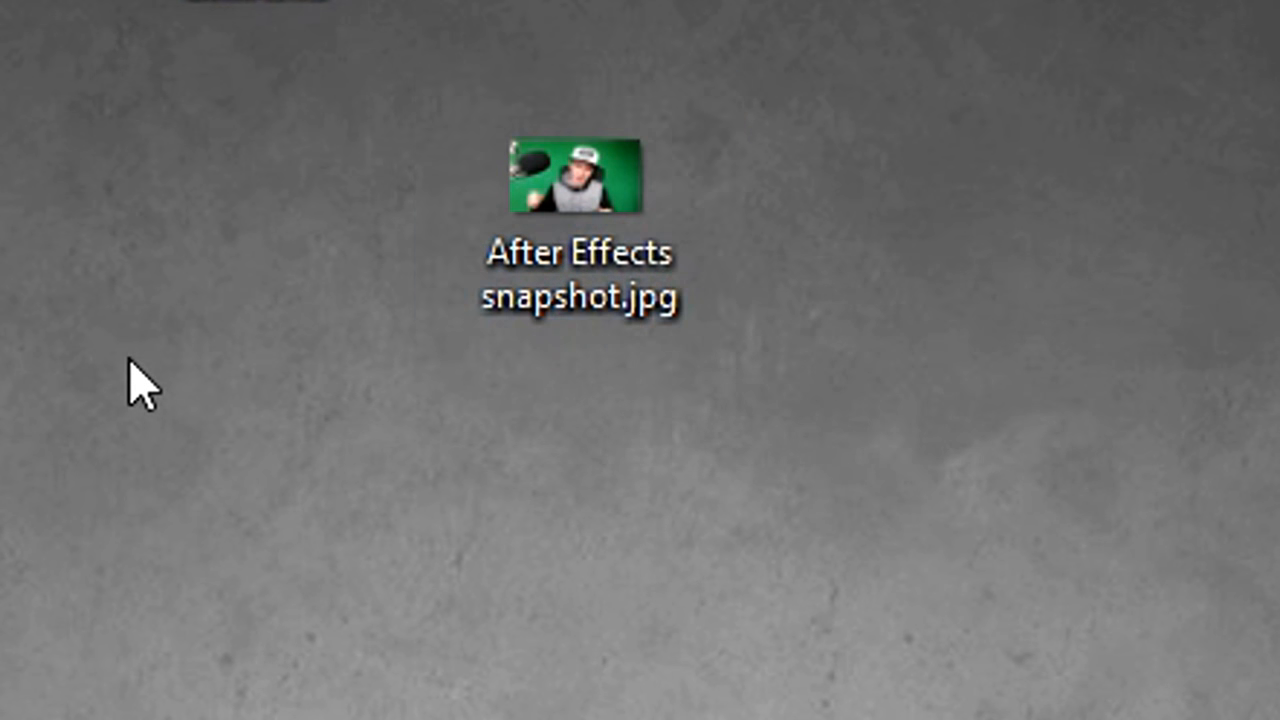
{"action": "mouse_move", "coordinate": [225, 345]}
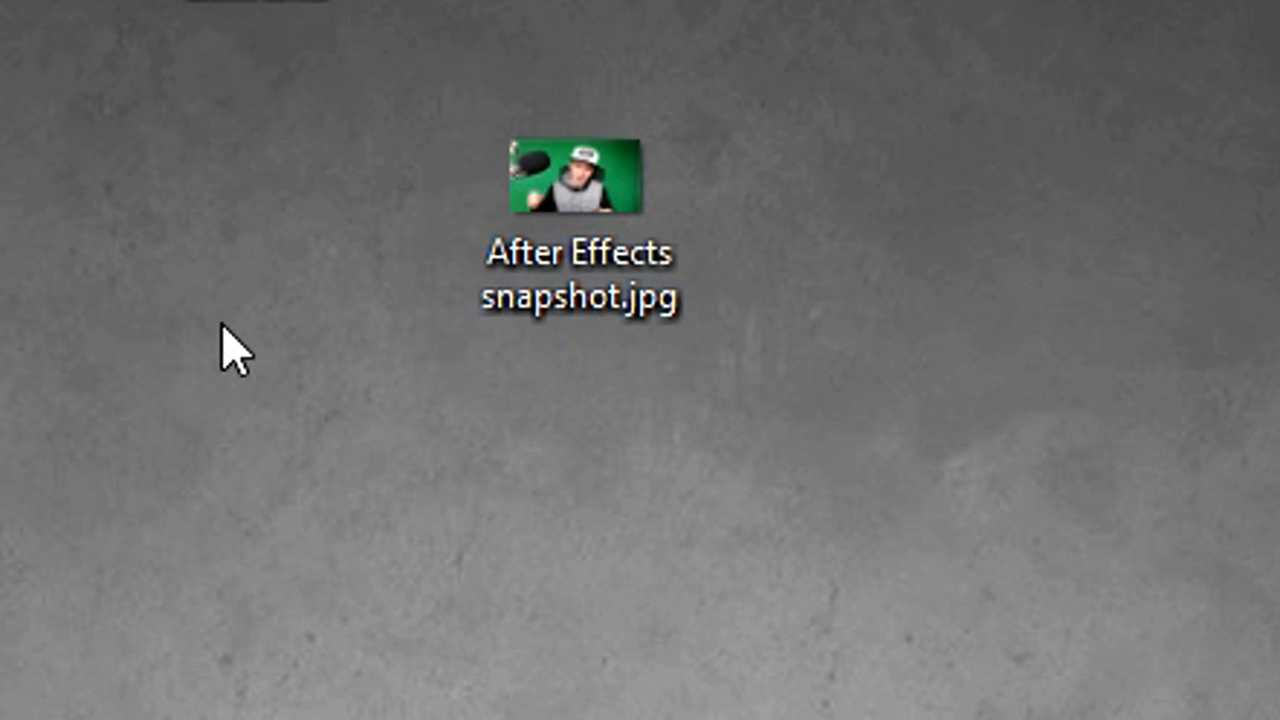
{"action": "double_click", "coordinate": [571, 180]}
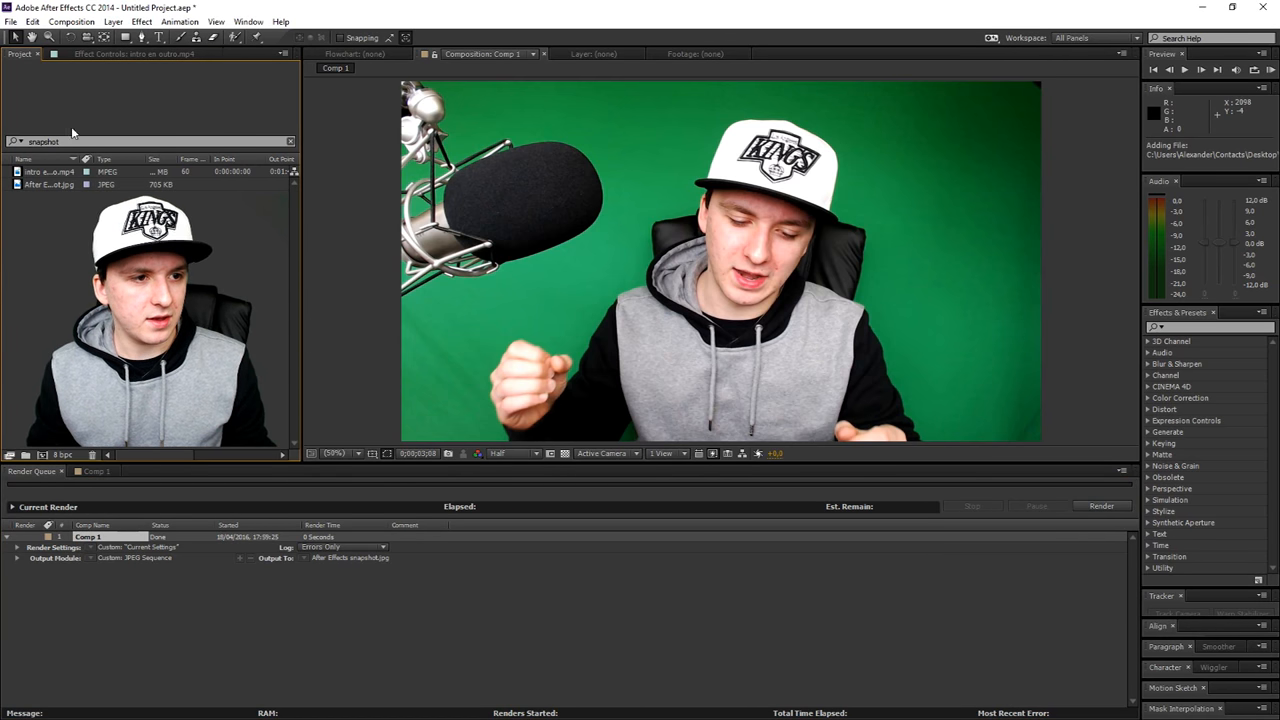
{"action": "left_click", "coordinate": [95, 471]}
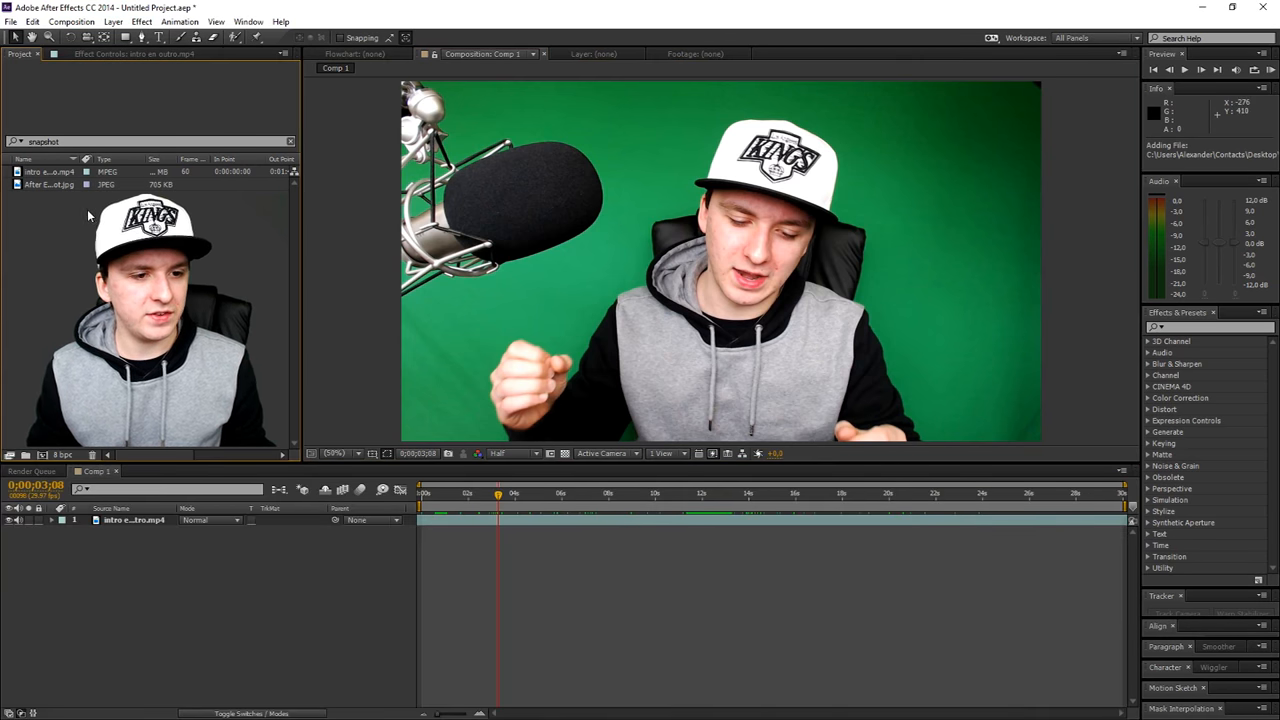